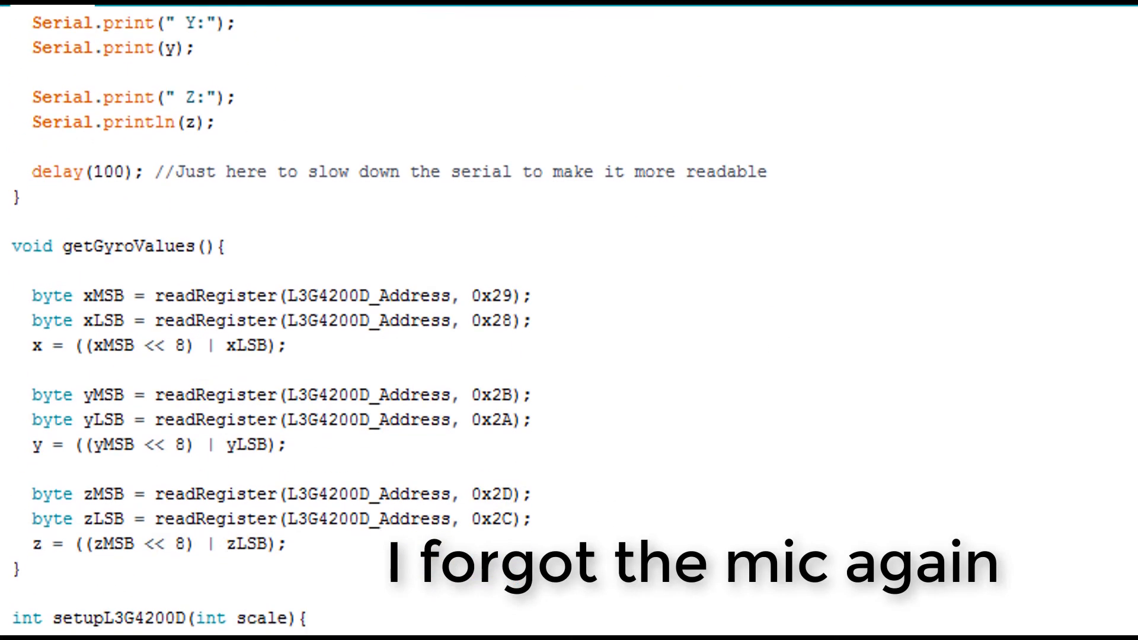
{"action": "scroll", "scroll_direction": "down", "scroll_amount": 3}
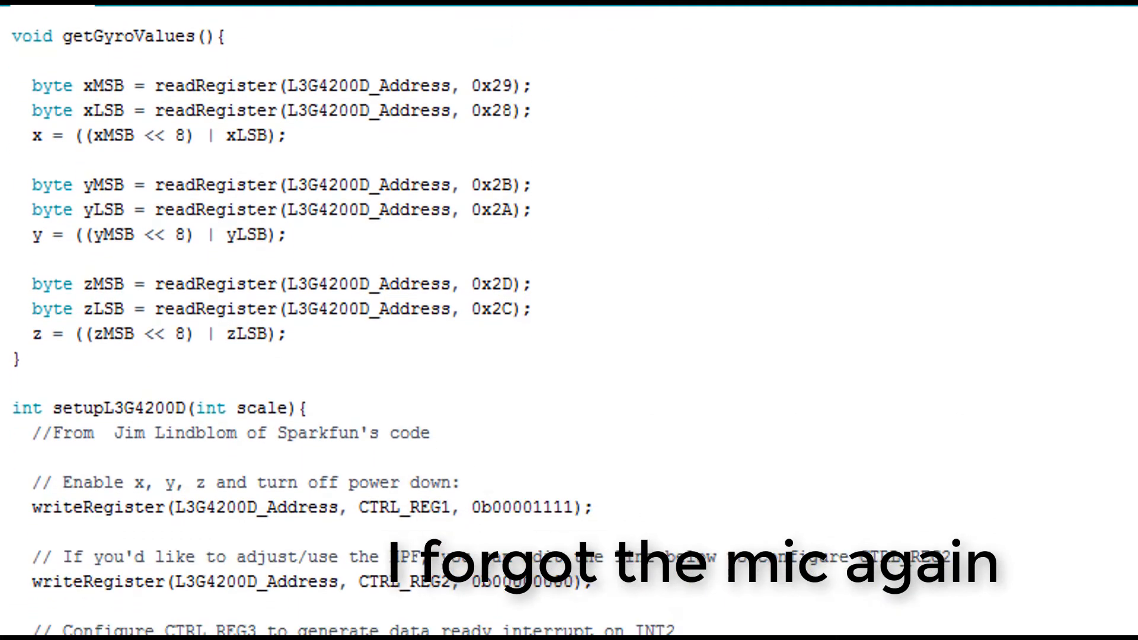
{"action": "scroll", "scroll_direction": "down", "scroll_amount": 3}
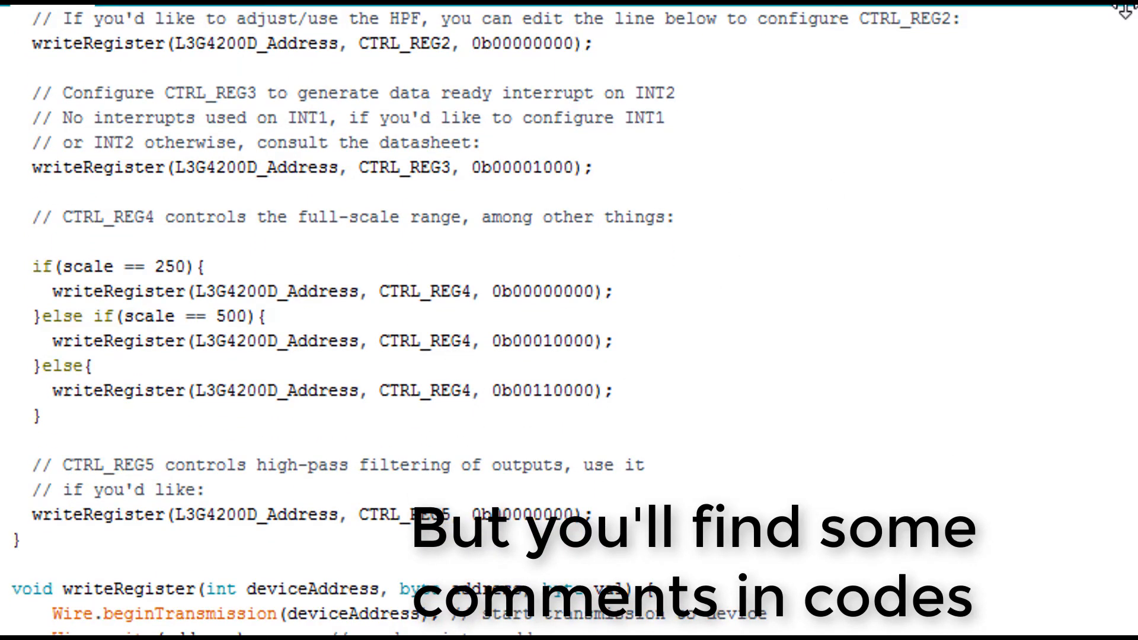
{"action": "scroll", "scroll_direction": "down", "scroll_amount": 3}
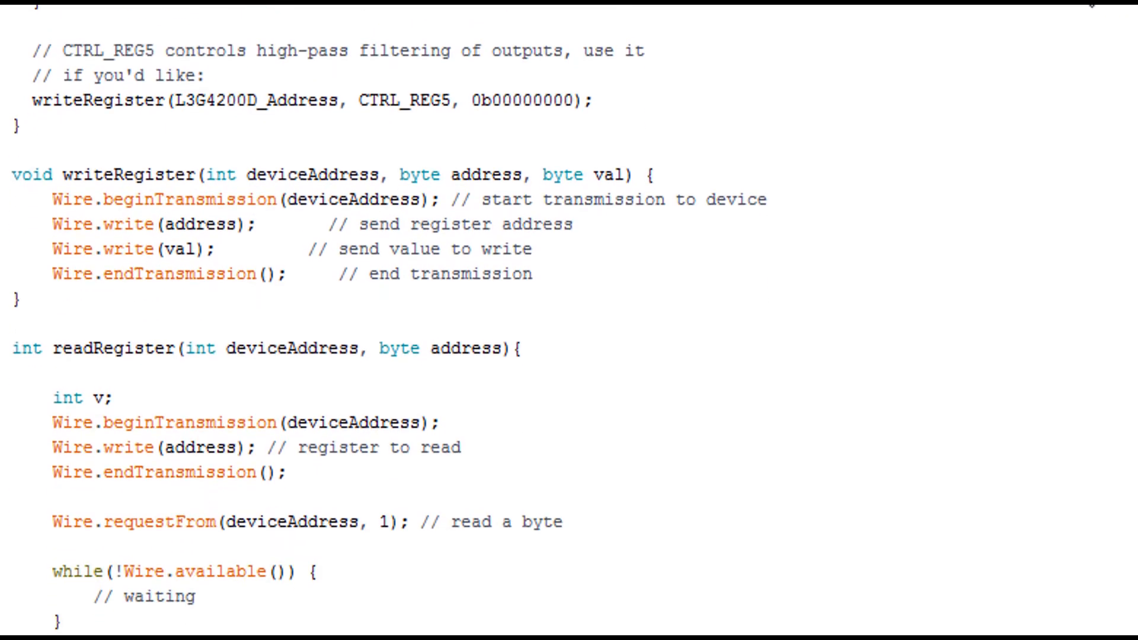
{"action": "scroll", "scroll_direction": "down", "scroll_amount": 3}
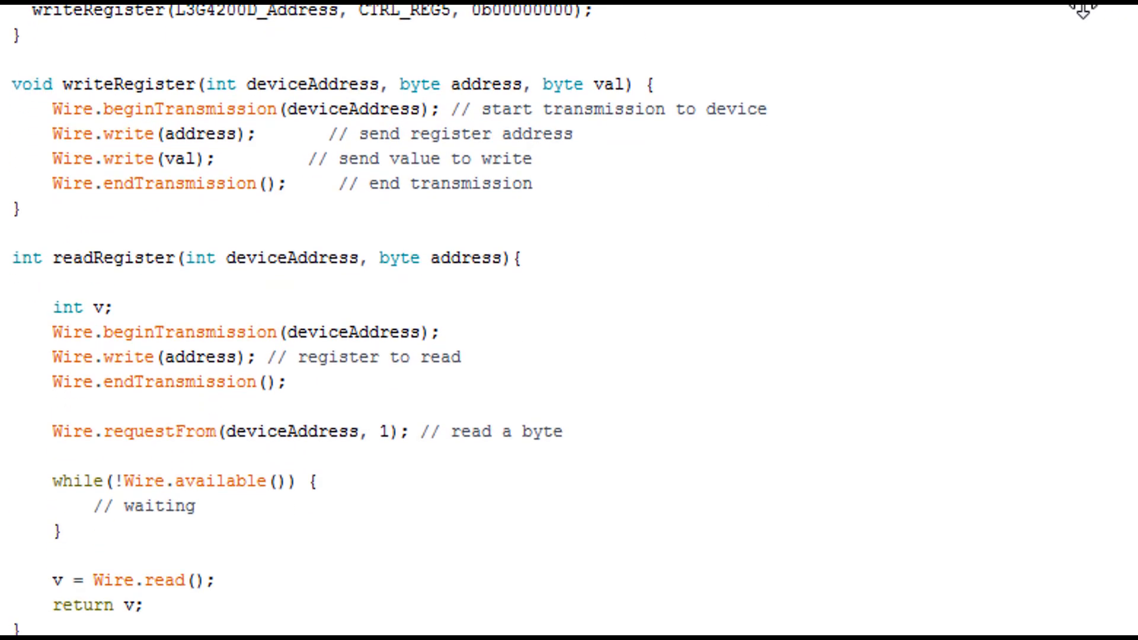